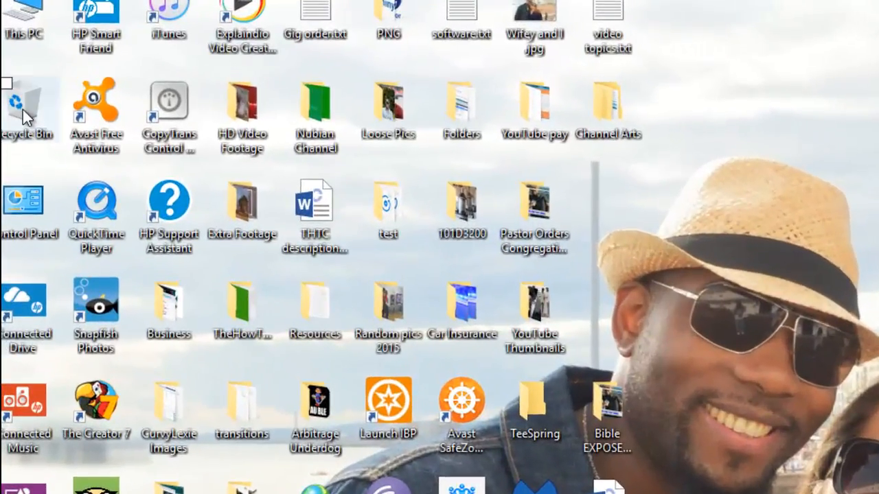
Step: Empty the Recycle Bin from its desktop right-click menu
right_click(28, 110)
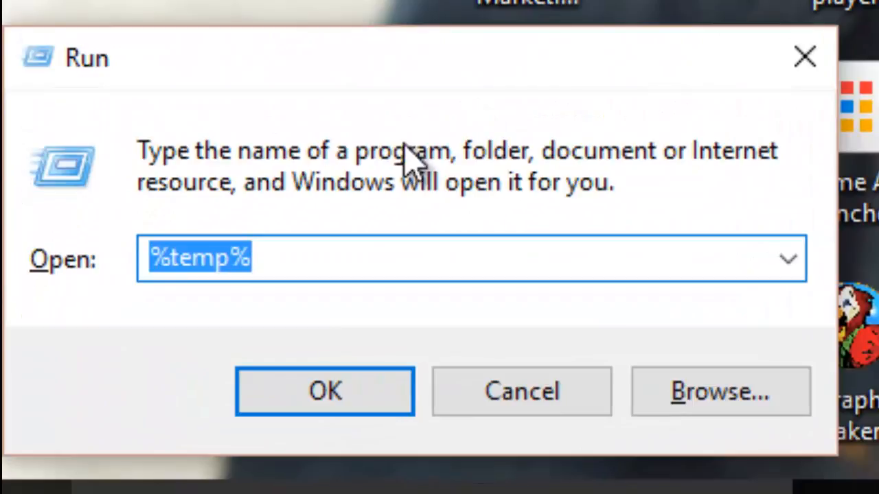
mouse_move(182, 313)
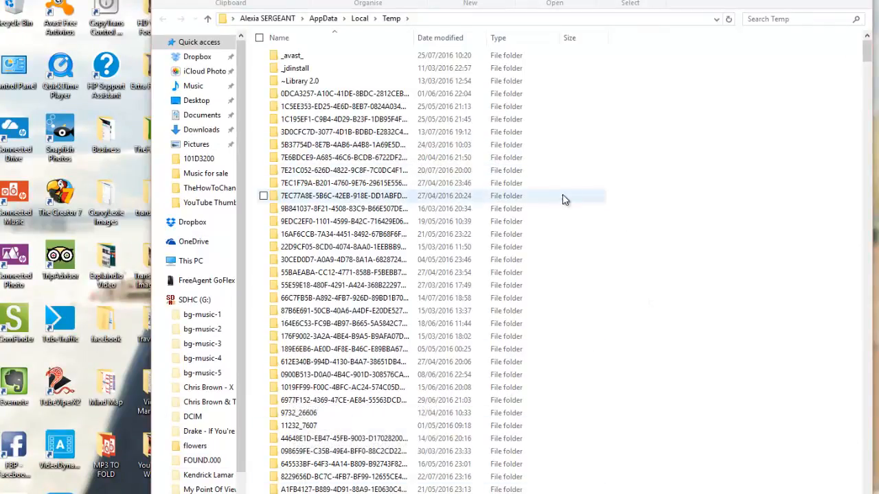
Step: Select all items in the Temp folder and delete them
scroll("down", 3)
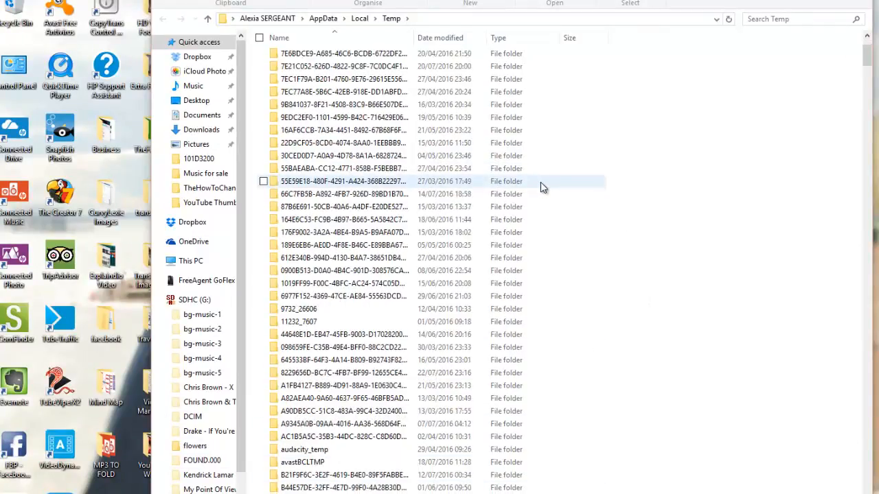
scroll("up", 3)
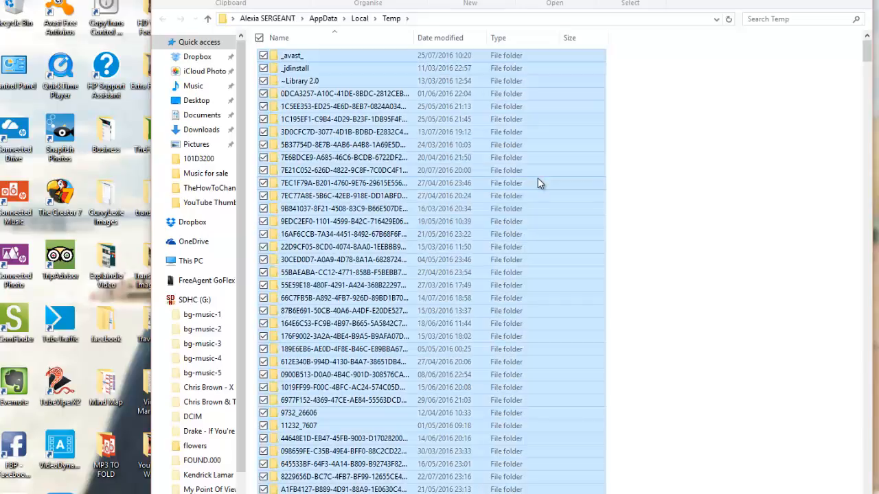
mouse_move(504, 168)
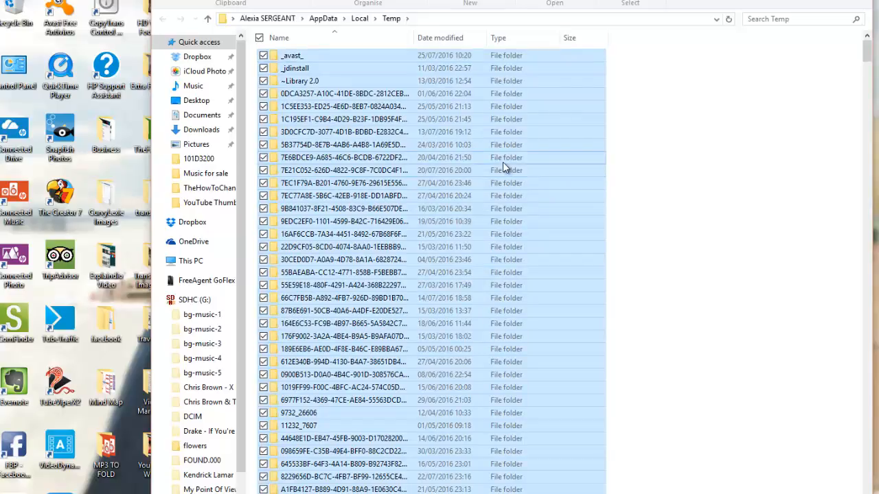
right_click(343, 171)
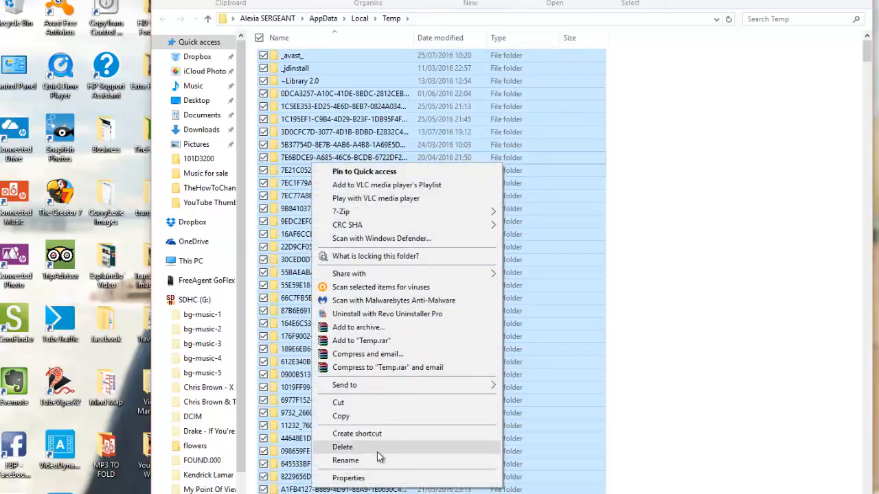
left_click(342, 447)
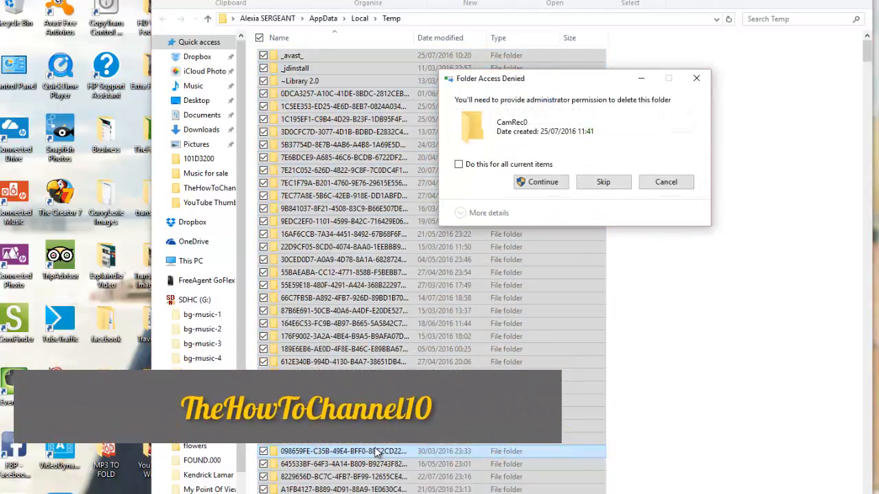
mouse_move(602, 182)
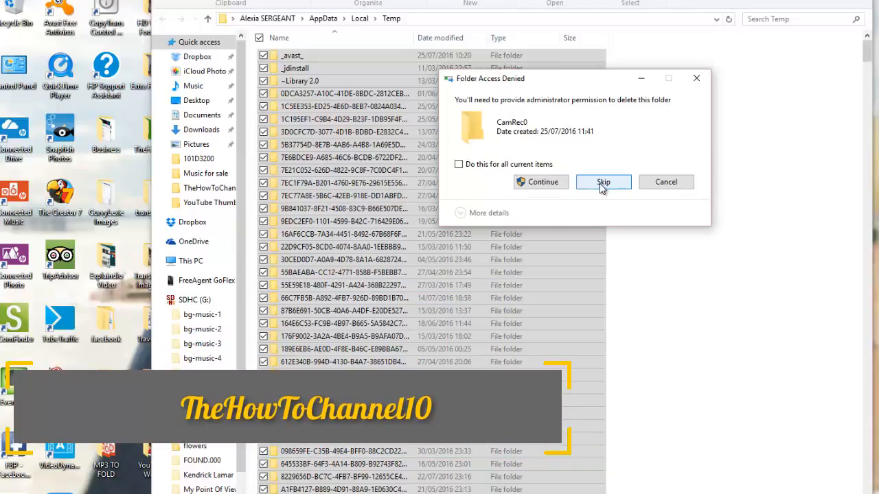
Step: Skip the folder needing administrator permission and the folder still in use
left_click(458, 164)
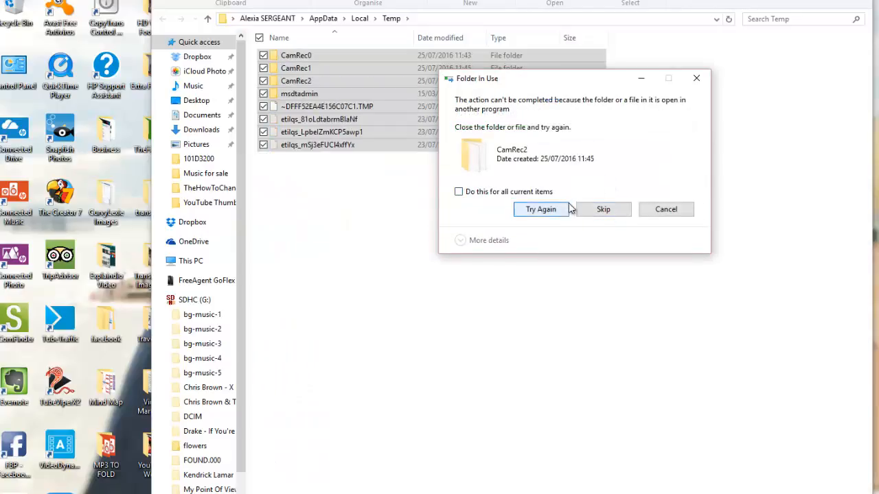
left_click(602, 210)
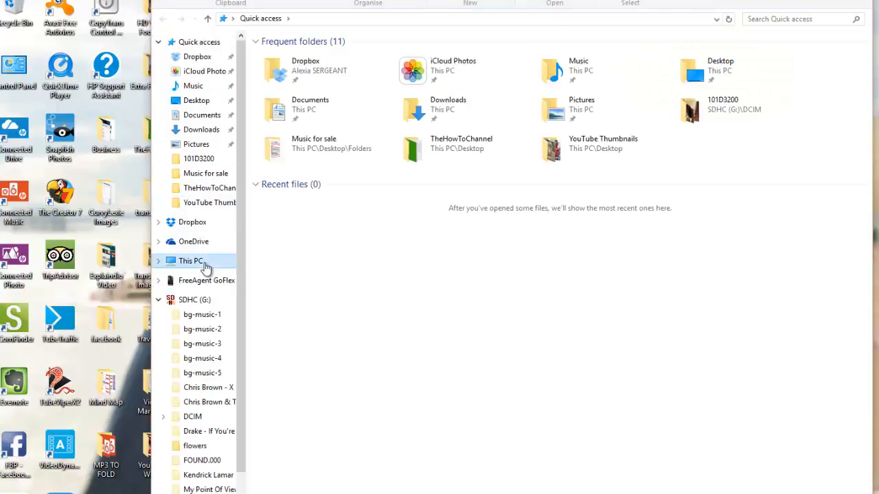
Step: Open Properties for the Windows (C:) drive from This PC
left_click(190, 260)
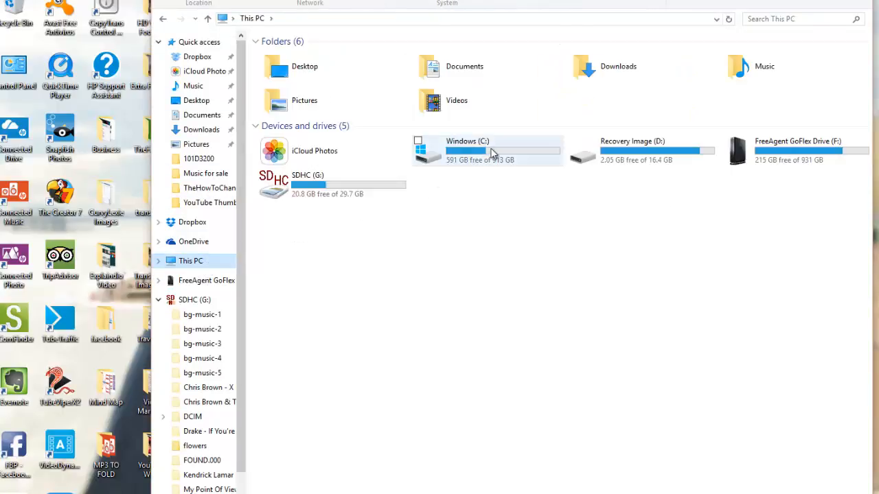
mouse_move(494, 151)
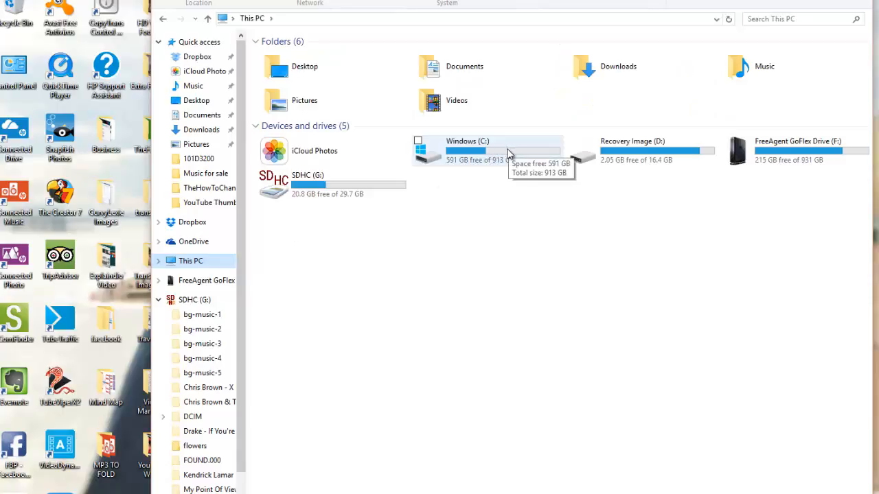
right_click(467, 150)
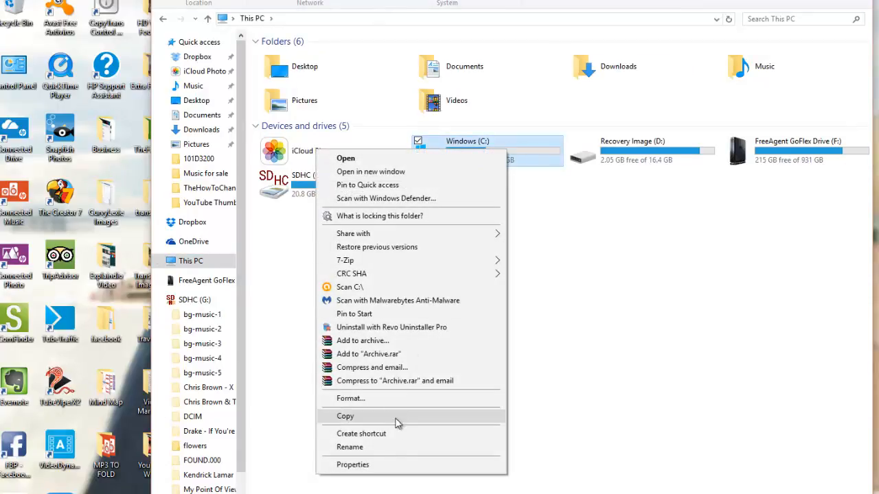
left_click(352, 465)
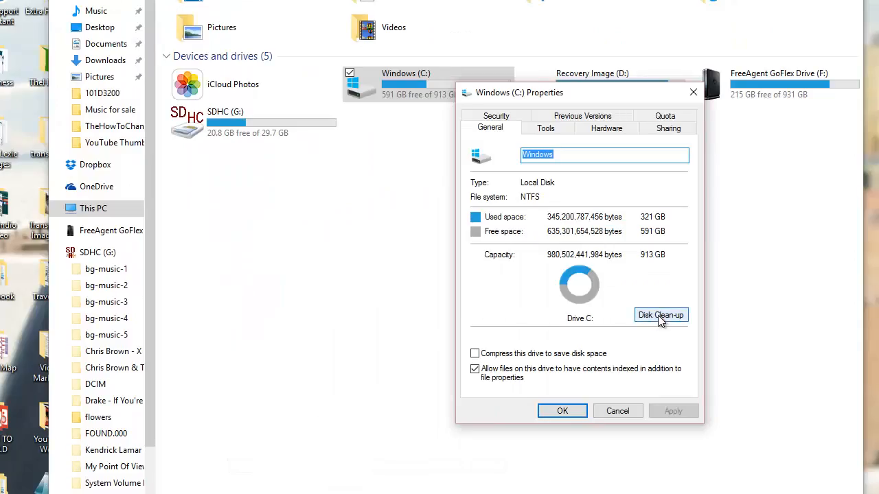
Step: Run Disk Clean-up on drive C: to free up space
left_click(660, 314)
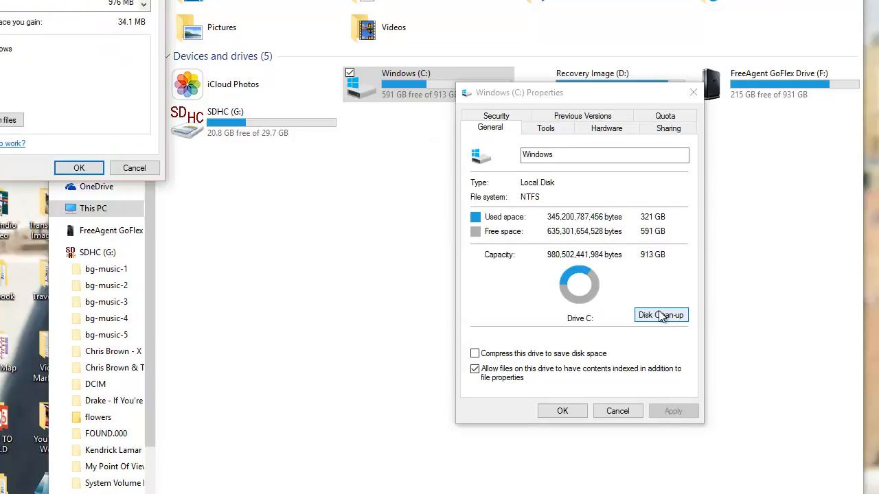
left_click(660, 314)
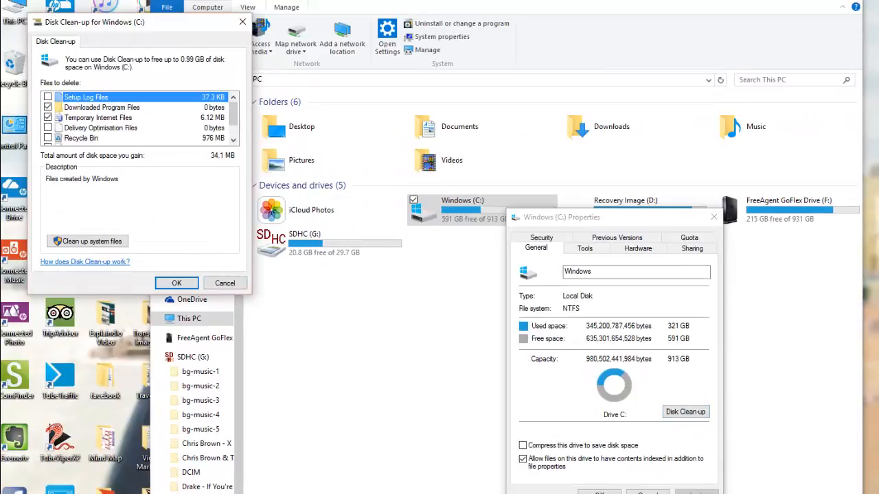
left_click(177, 283)
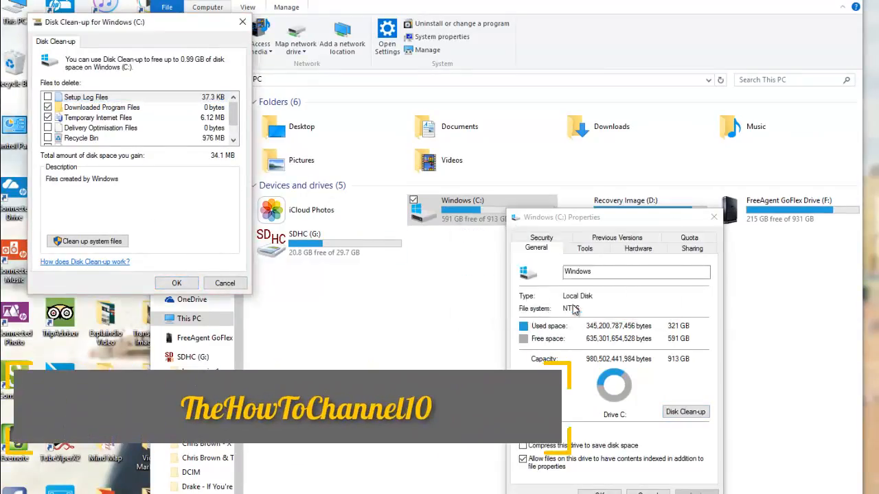
left_click(177, 283)
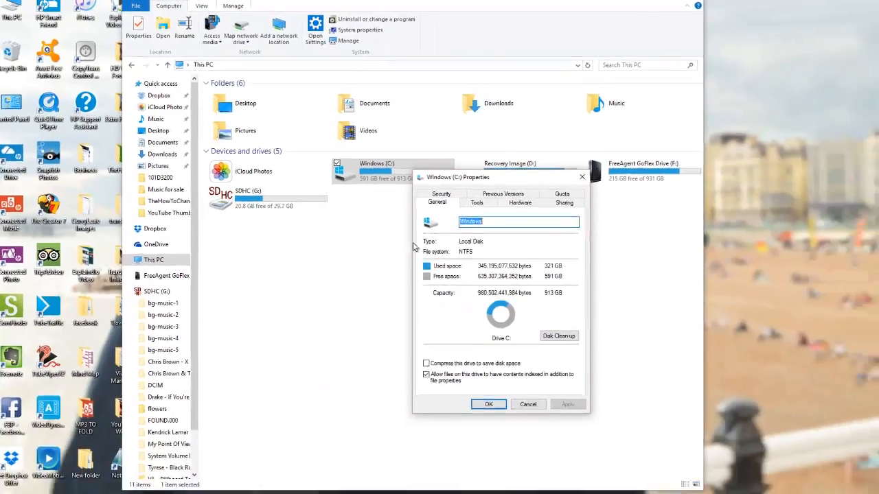
mouse_move(432, 292)
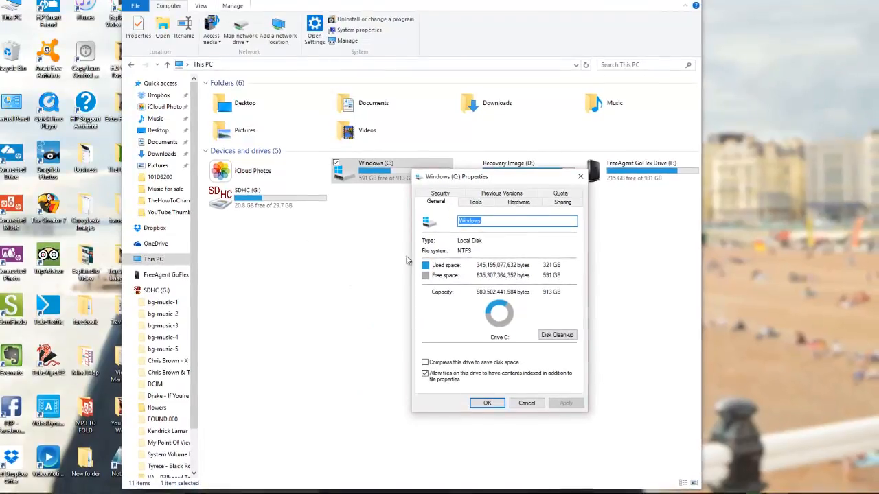
Step: Show the Tools page of the Windows (C:) Properties dialog
left_click(475, 202)
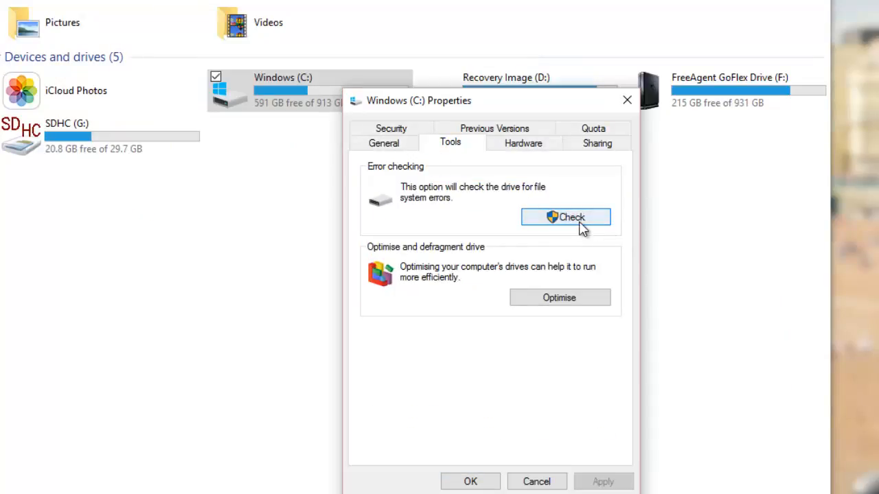
mouse_move(482, 218)
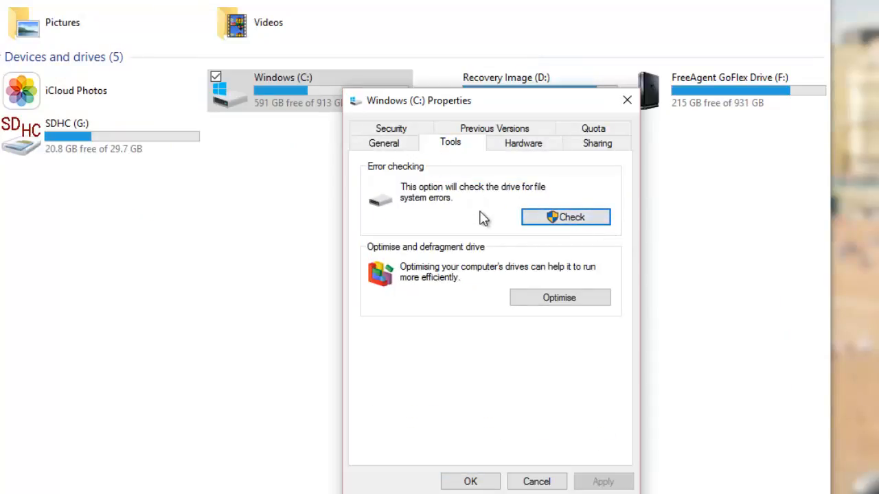
mouse_move(426, 255)
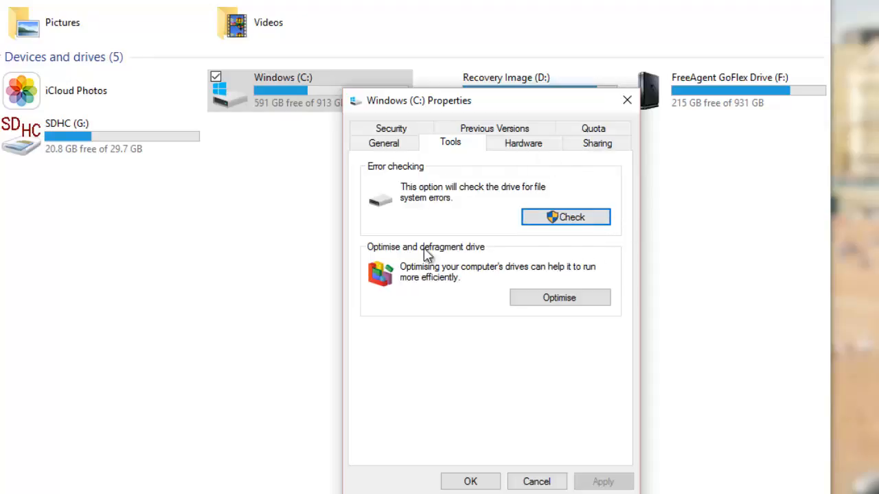
mouse_move(258, 116)
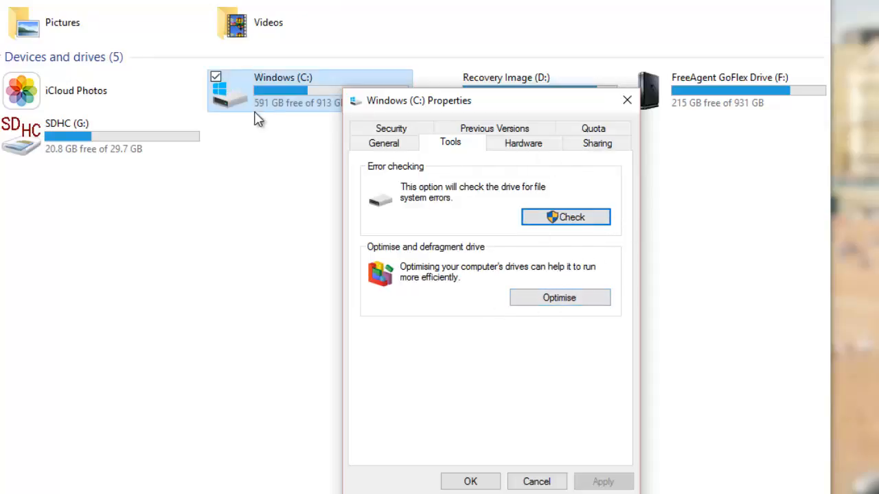
mouse_move(370, 341)
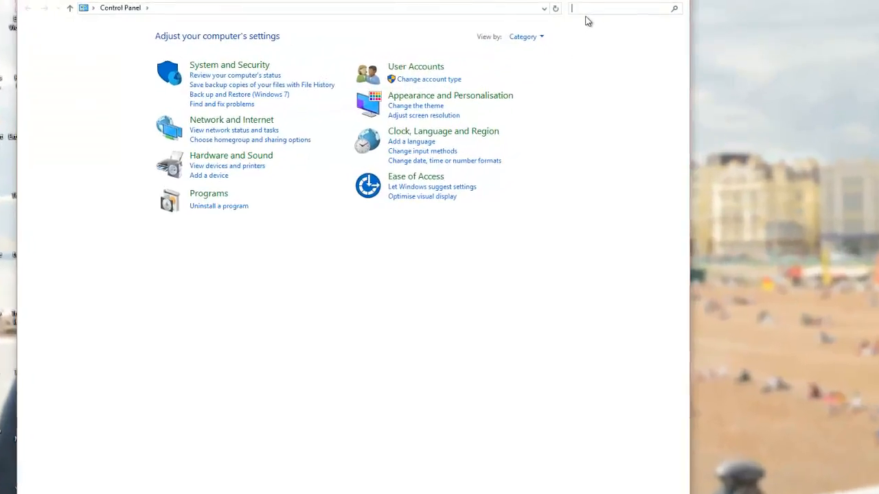
Step: Search Control Panel for 'power' to reach Power Options
type("powe")
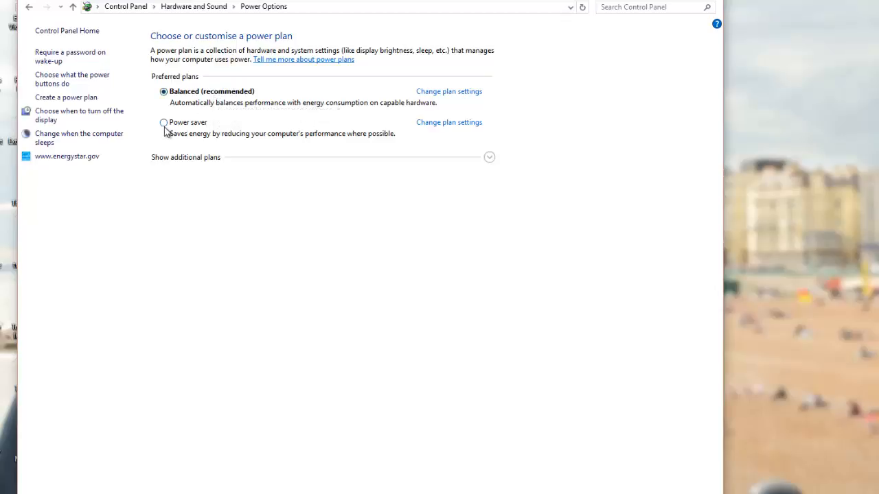
Step: Select the Power saver plan under Preferred plans
left_click(164, 122)
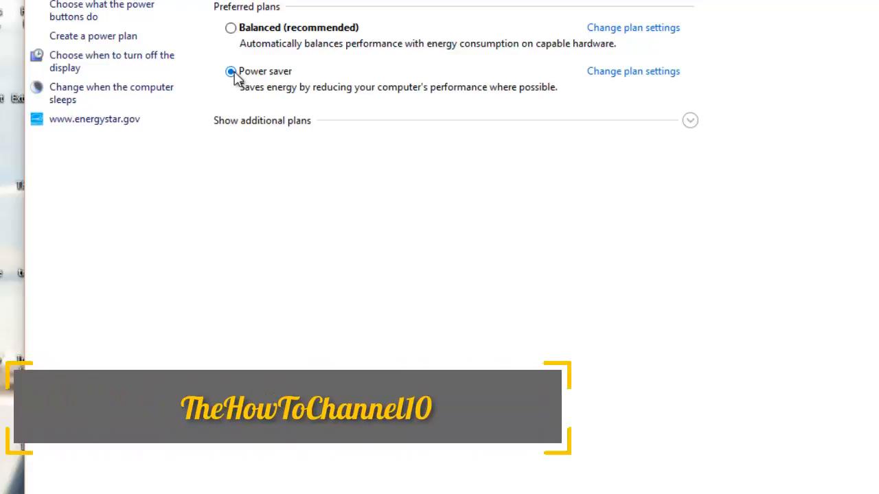
mouse_move(311, 77)
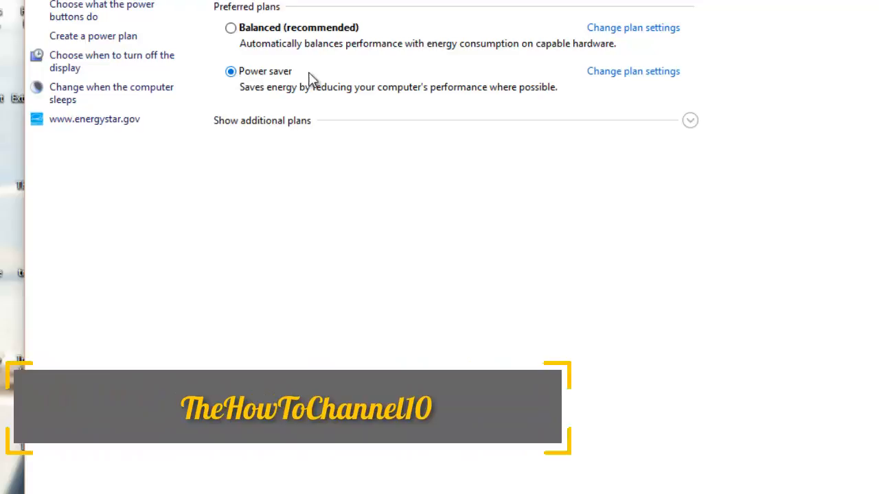
mouse_move(510, 74)
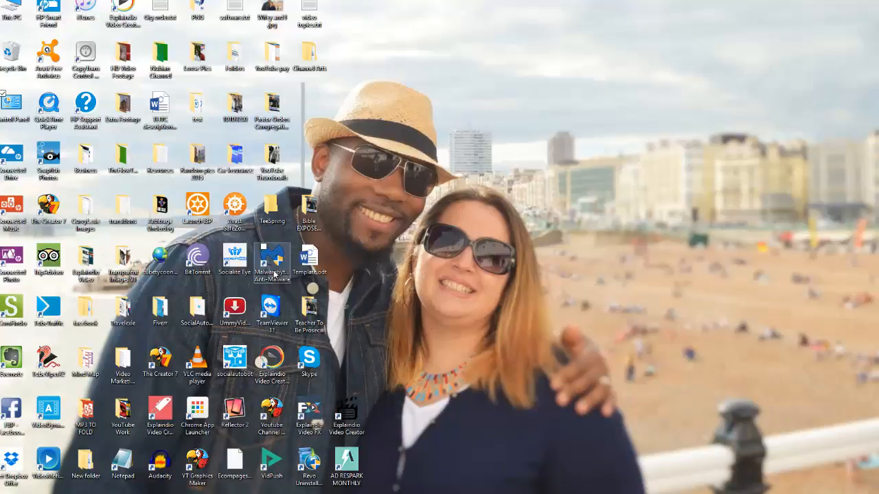
mouse_move(439, 207)
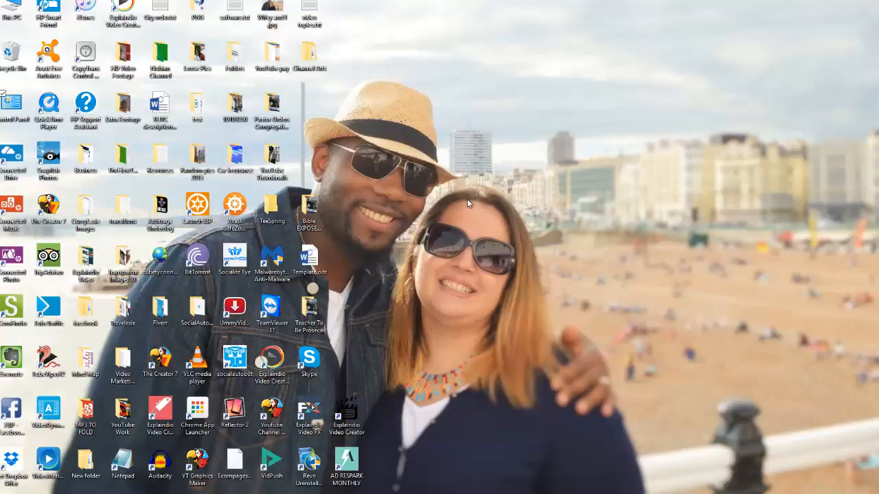
mouse_move(421, 211)
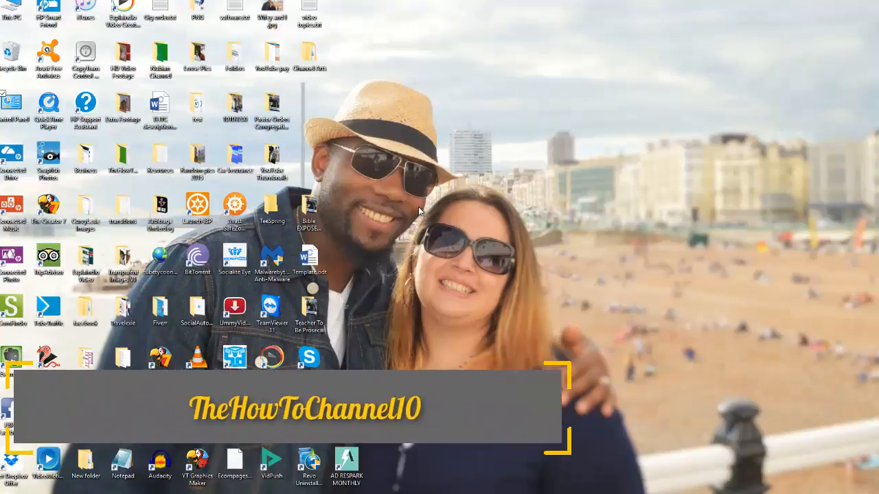
mouse_move(176, 162)
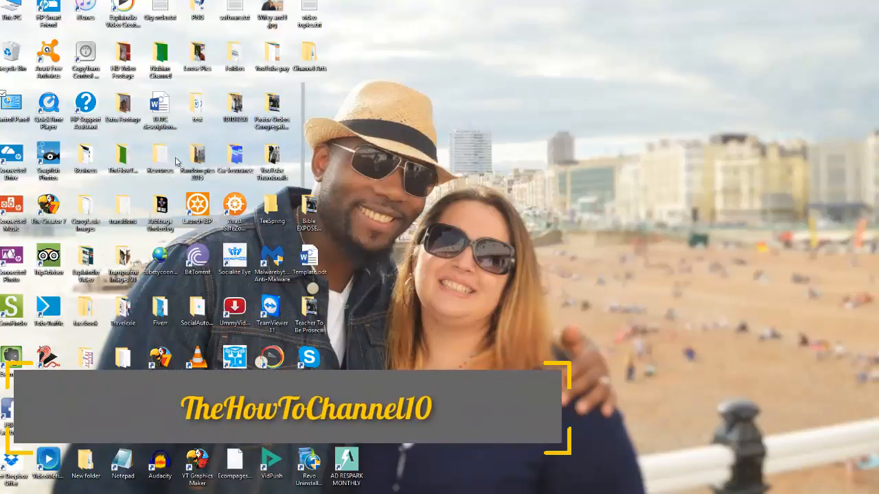
mouse_move(294, 87)
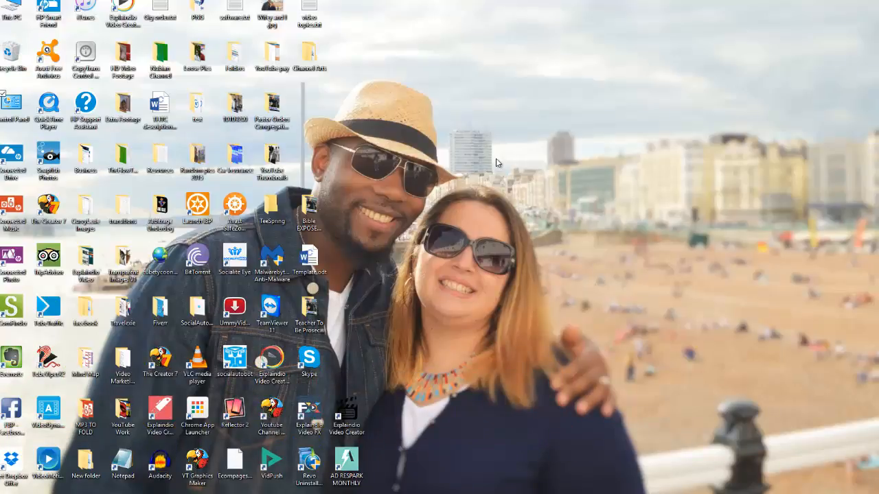
mouse_move(484, 163)
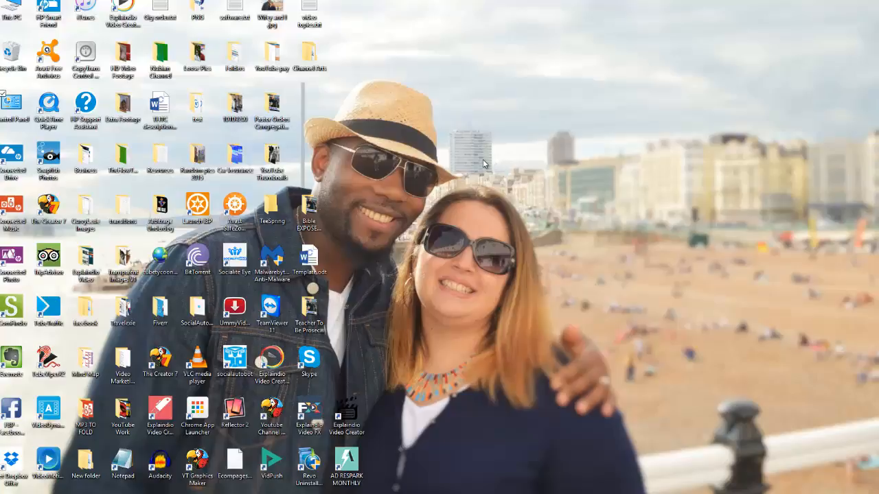
mouse_move(484, 167)
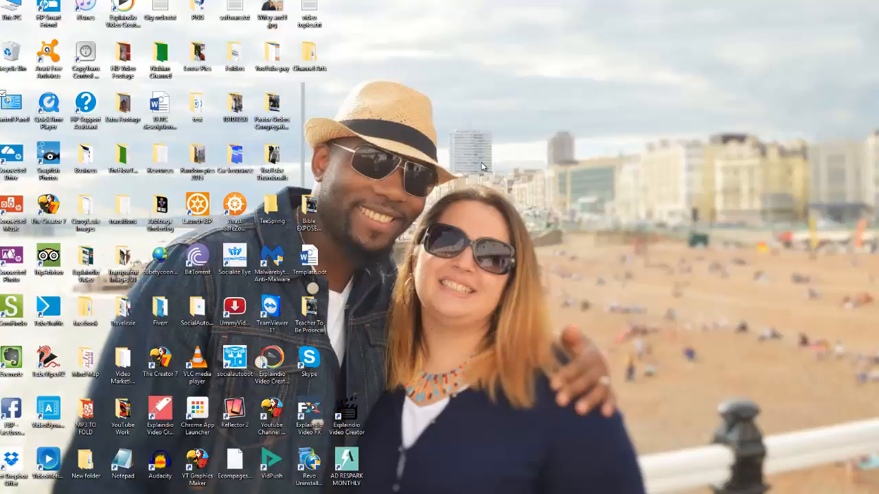